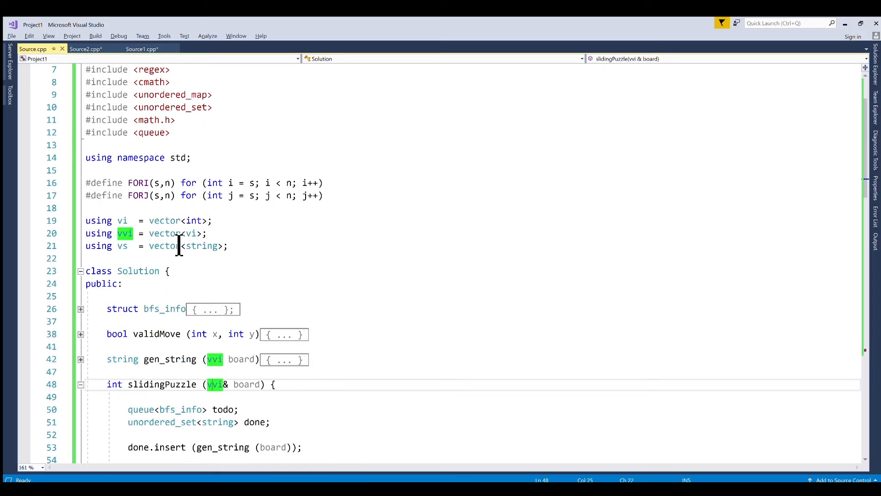
# Briefly expand and refold the bfs_info struct and the gen_string helper to review them.
pyautogui.scroll(-3)
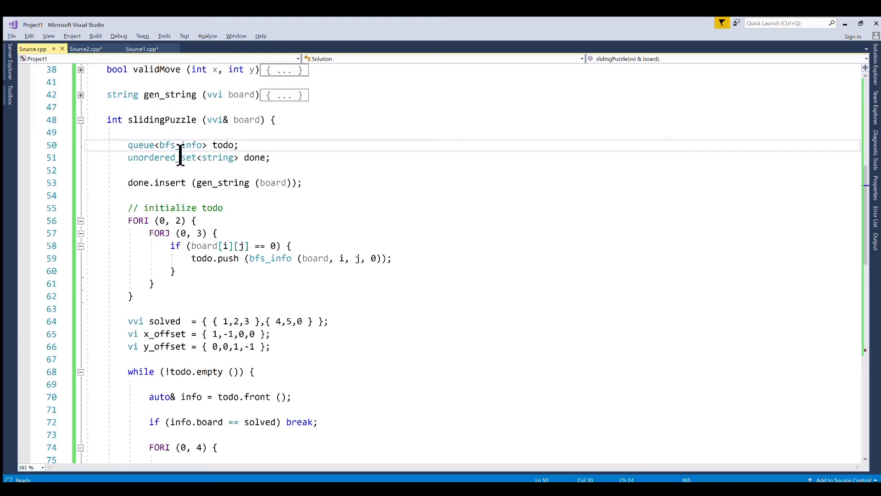
pyautogui.moveTo(200, 161)
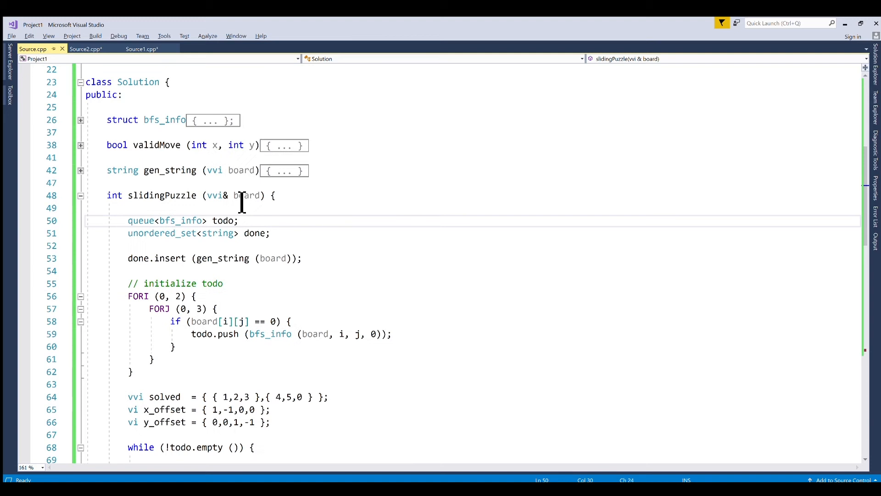
pyautogui.click(81, 120)
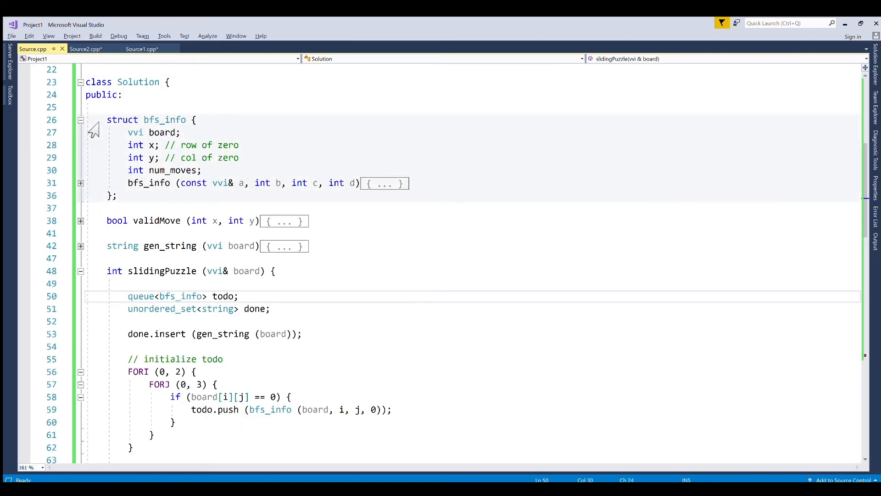
pyautogui.doubleClick(164, 132)
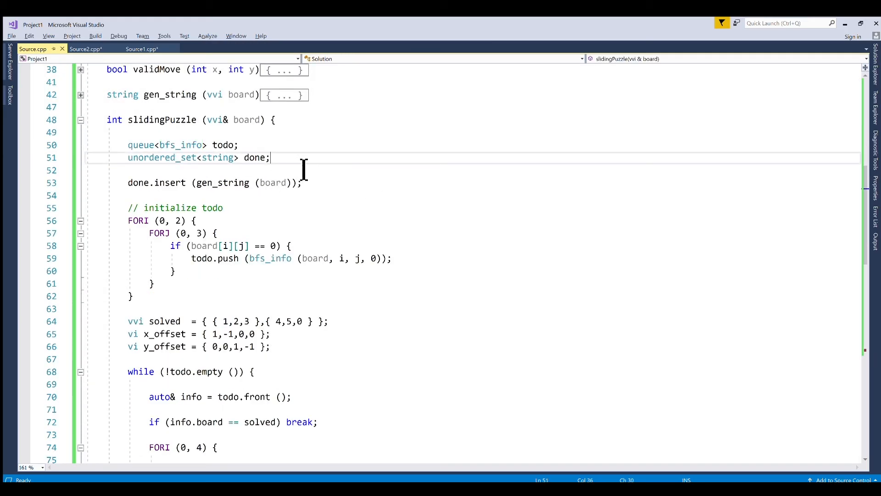
pyautogui.moveTo(254, 183)
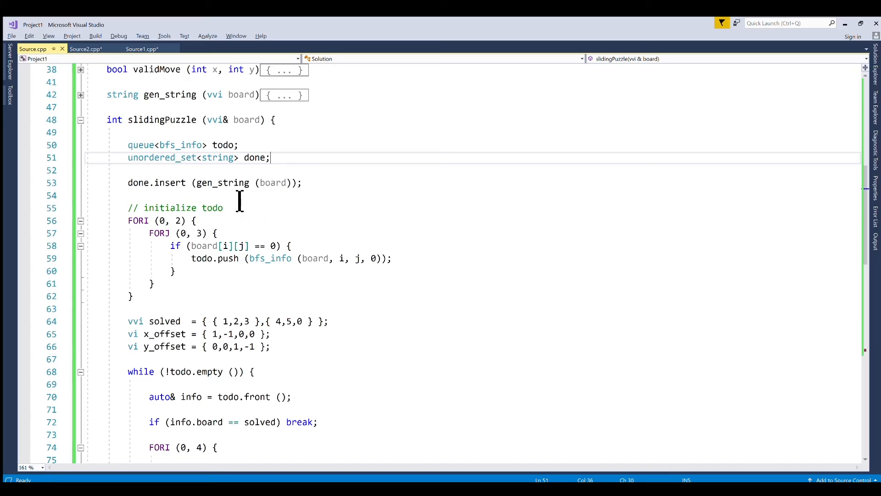
pyautogui.click(81, 95)
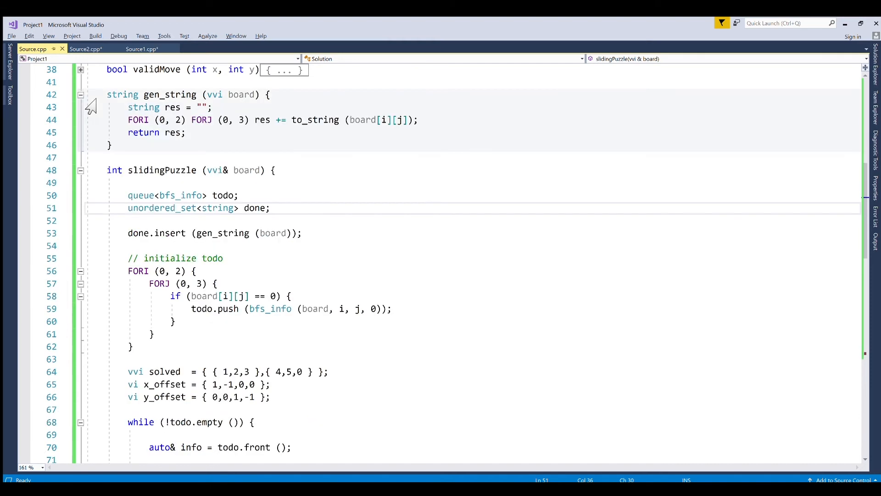
pyautogui.click(81, 95)
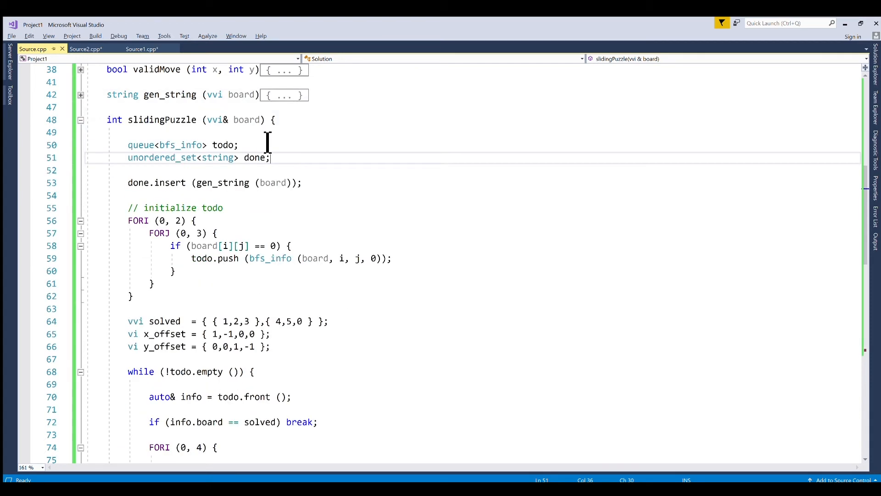
pyautogui.moveTo(137, 208)
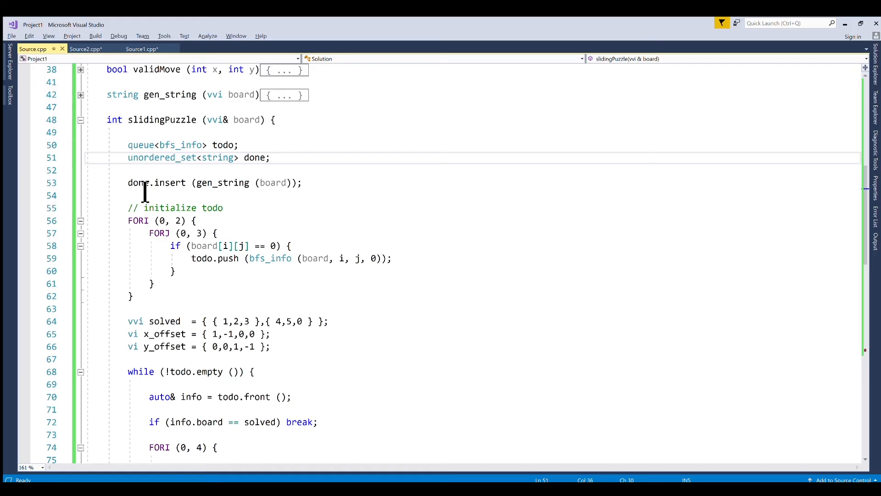
pyautogui.moveTo(290, 199)
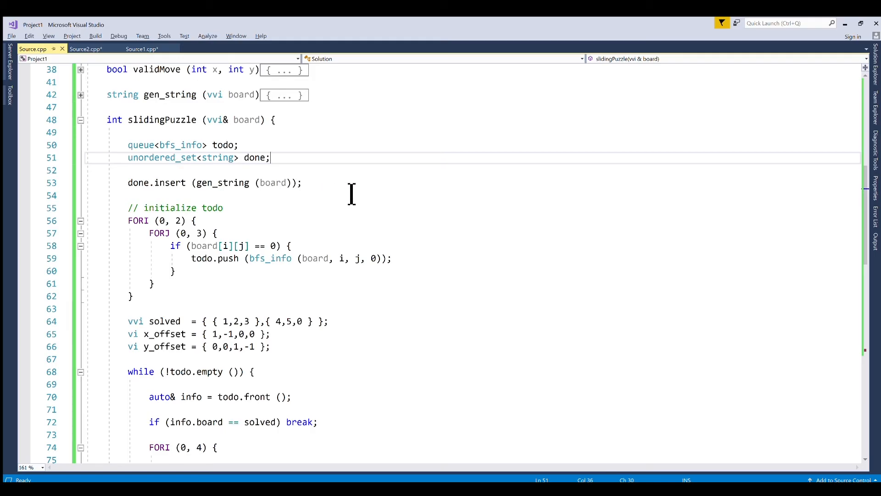
pyautogui.moveTo(169, 300)
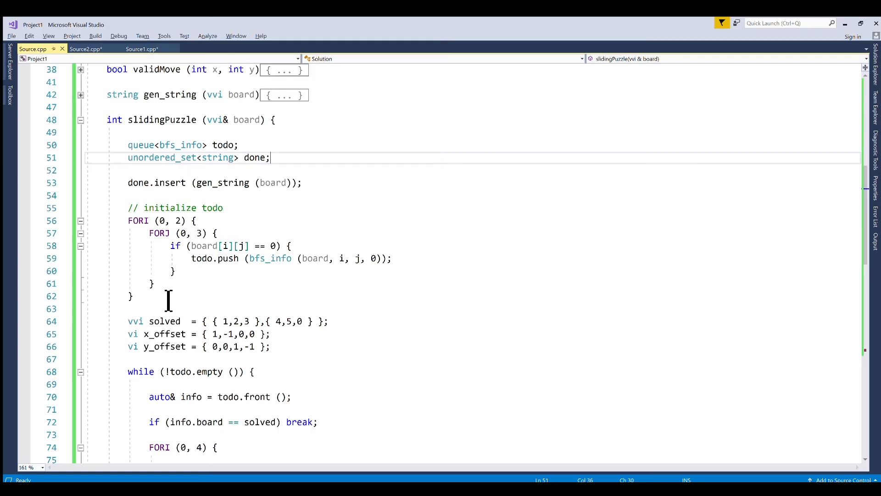
pyautogui.moveTo(290, 260)
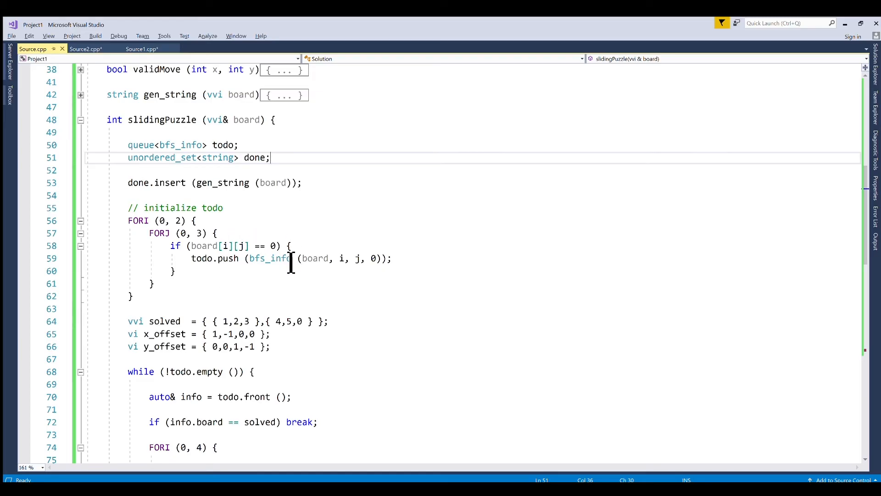
pyautogui.moveTo(352, 276)
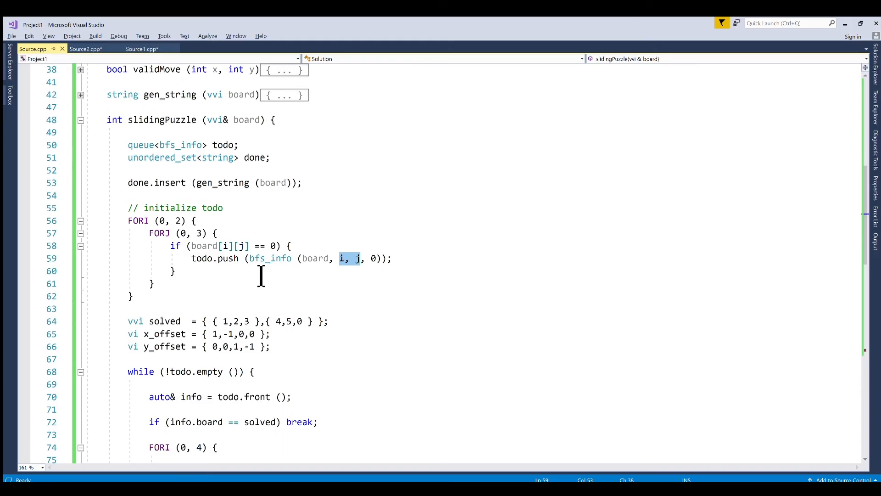
pyautogui.moveTo(380, 275)
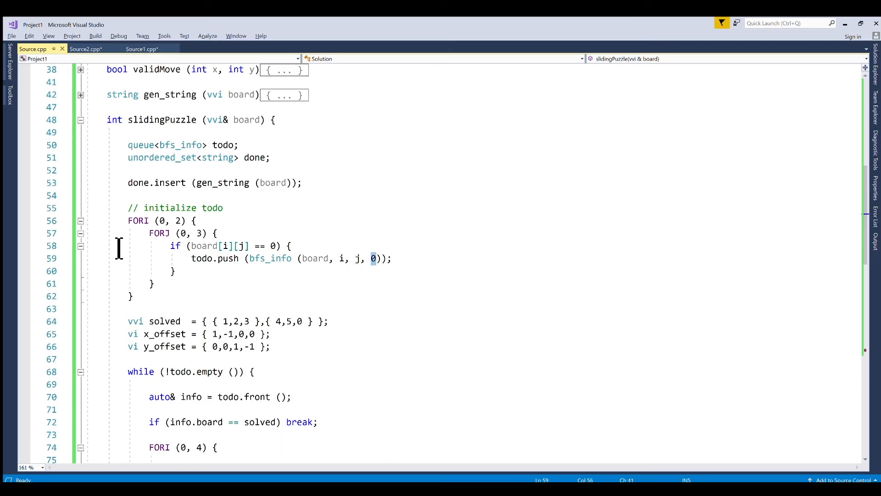
# Collapse the FORI (0, 2) todo-initialization loop so the main while loop reads together.
pyautogui.click(80, 221)
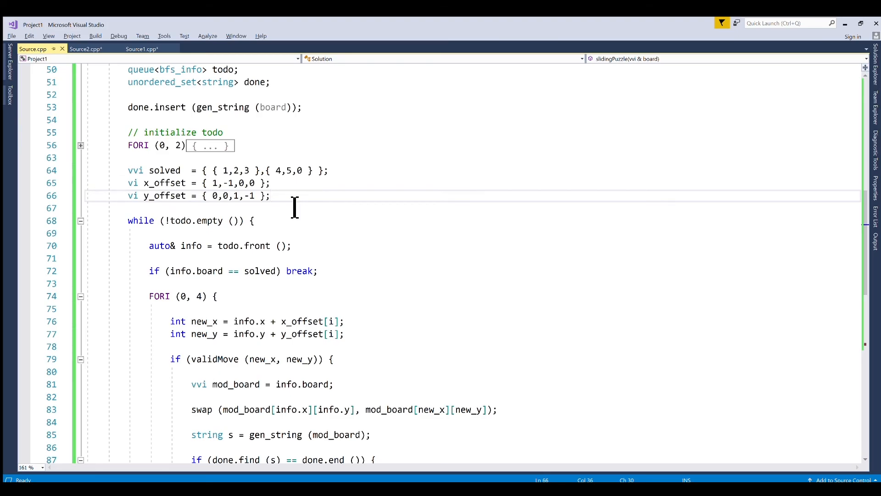
pyautogui.click(274, 195)
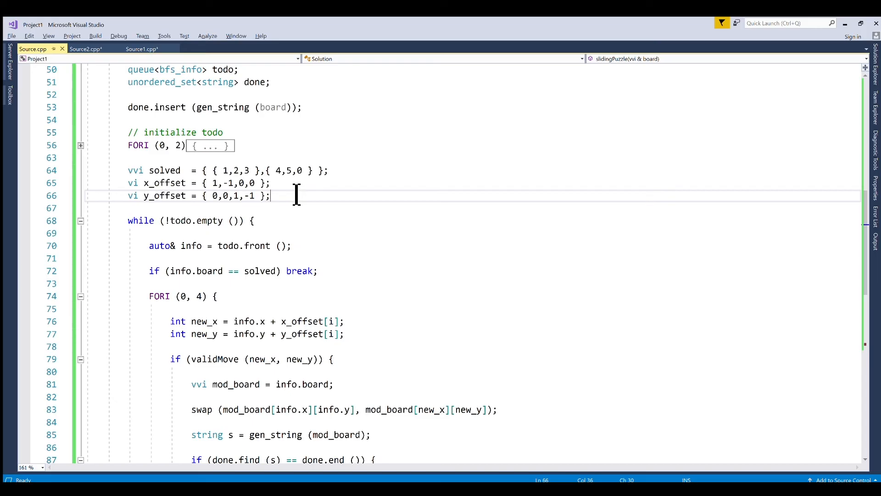
pyautogui.moveTo(221, 195)
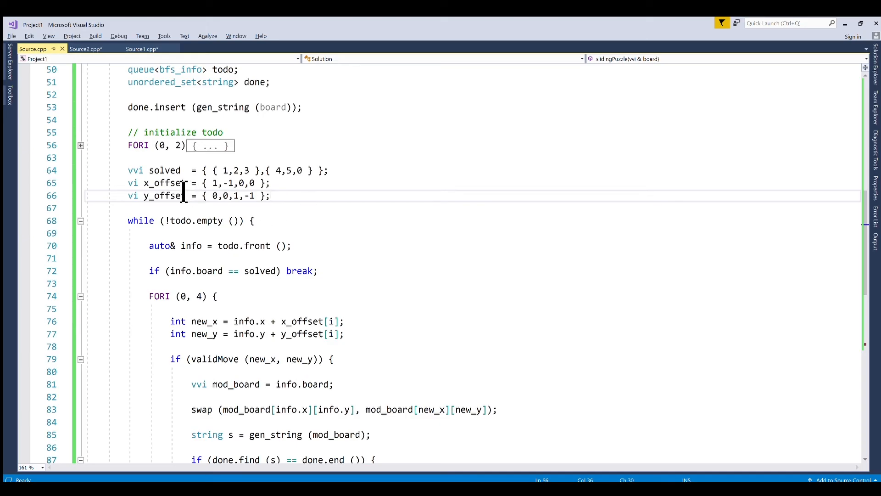
pyautogui.scroll(-3)
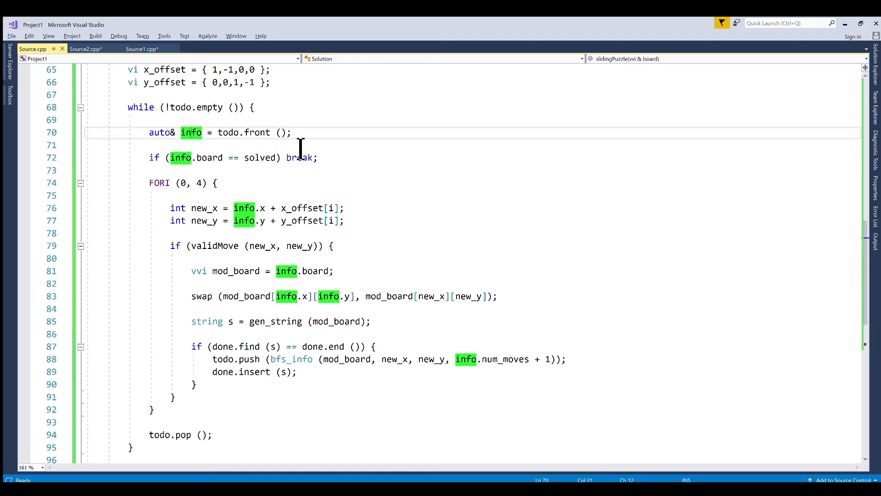
pyautogui.moveTo(276, 174)
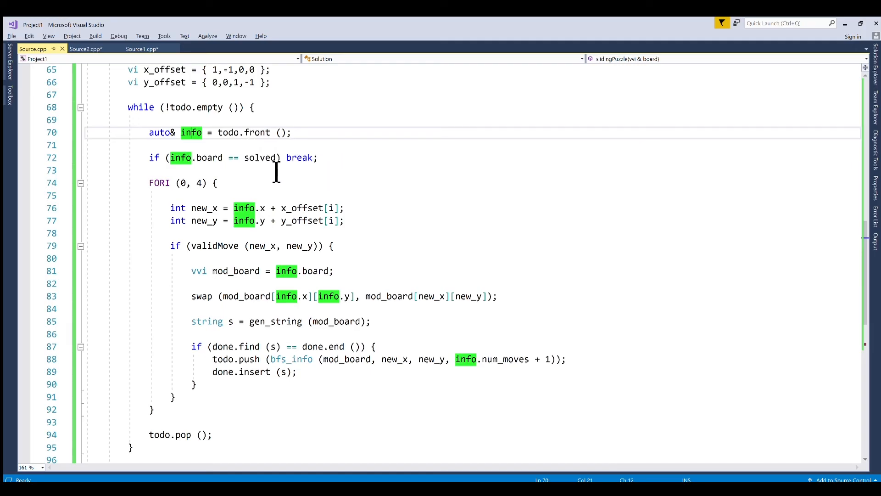
pyautogui.moveTo(313, 175)
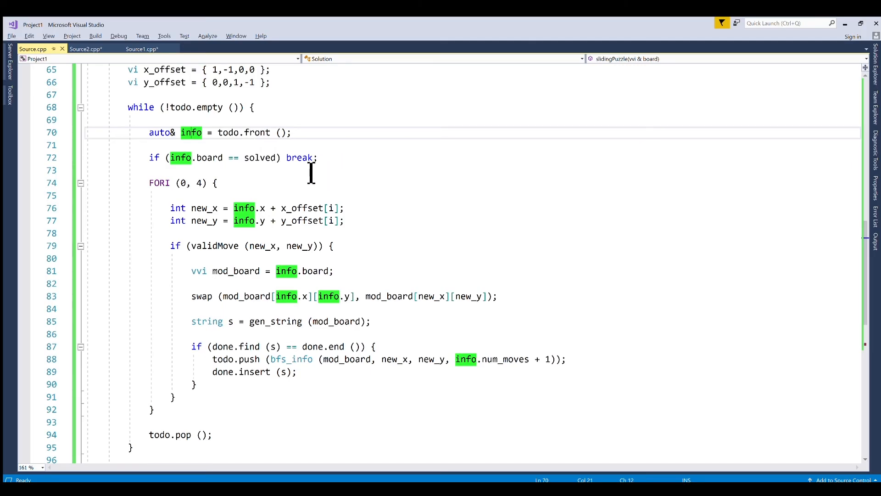
pyautogui.moveTo(338, 169)
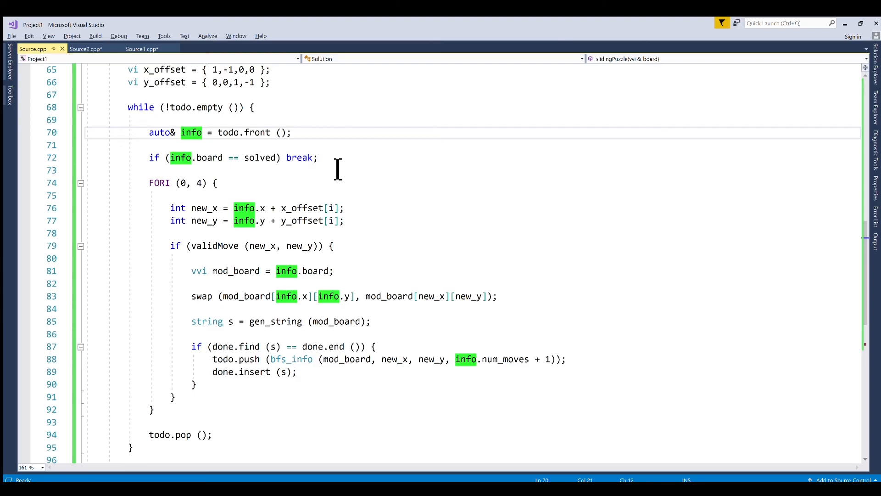
pyautogui.moveTo(158, 195)
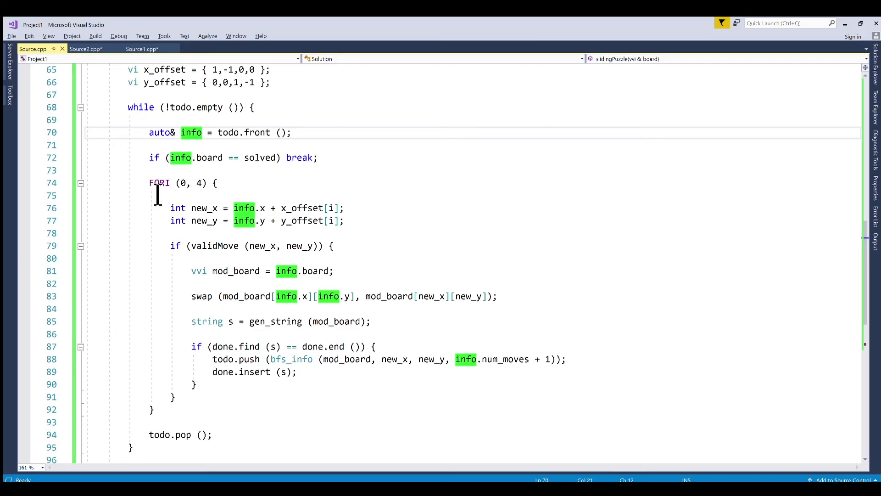
pyautogui.moveTo(272, 207)
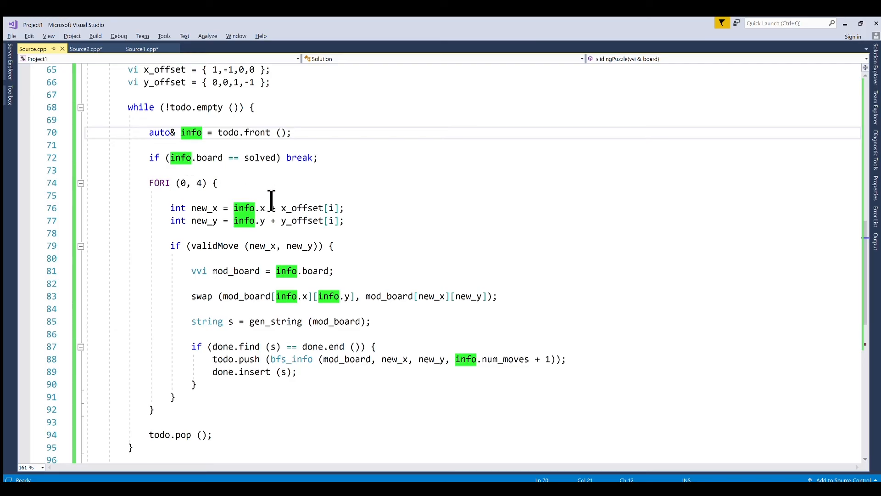
pyautogui.moveTo(258, 188)
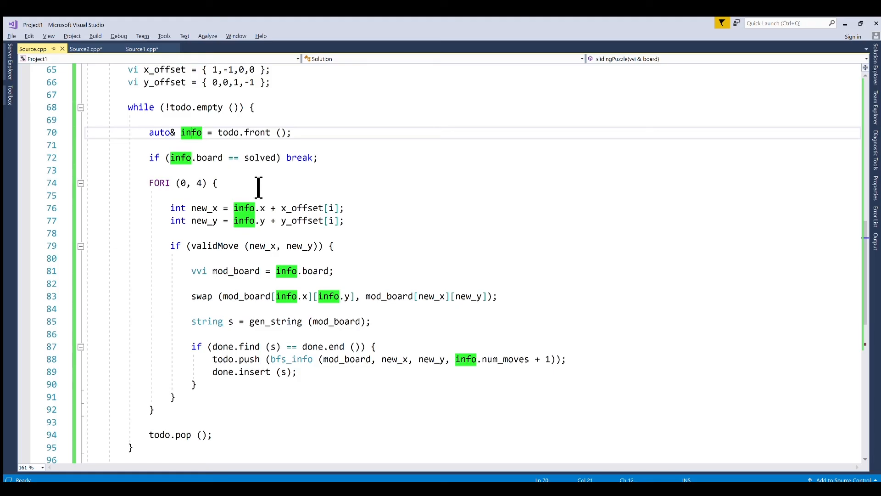
pyautogui.moveTo(221, 220)
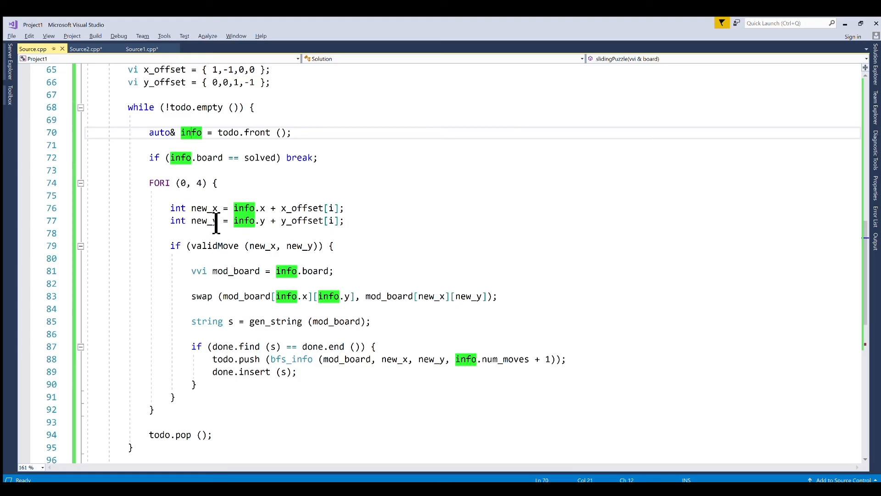
pyautogui.moveTo(217, 235)
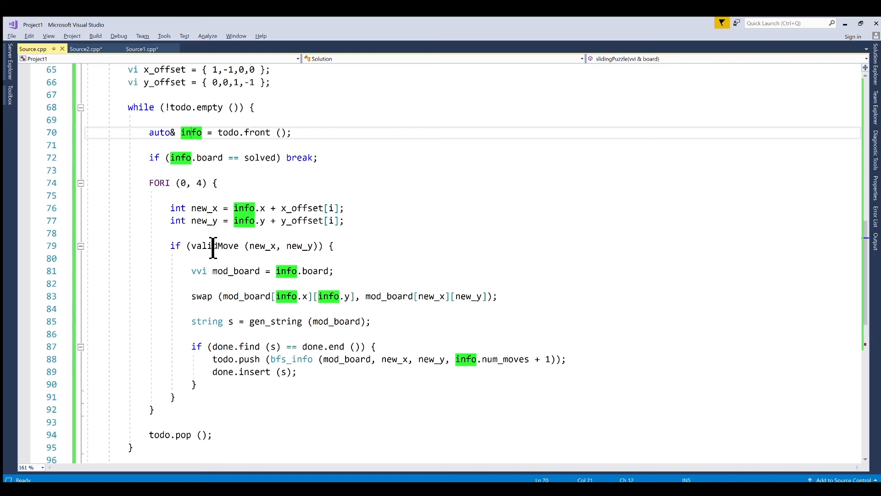
pyautogui.moveTo(314, 208)
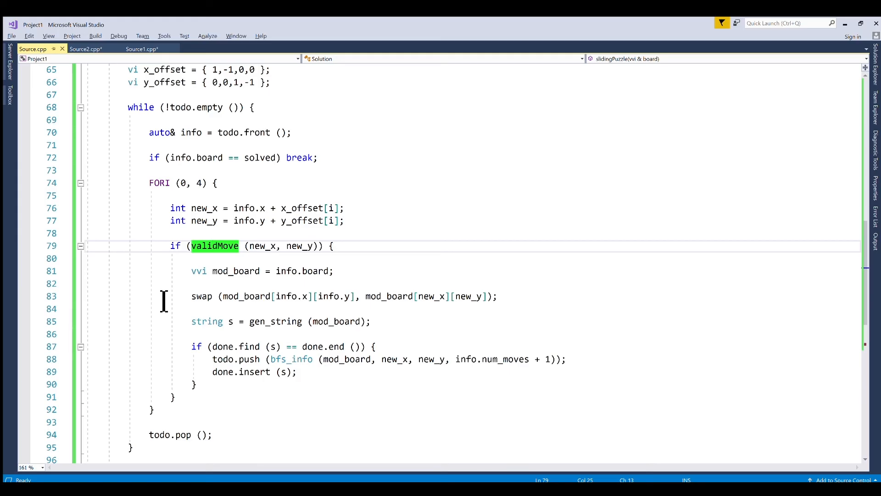
pyautogui.moveTo(218, 271)
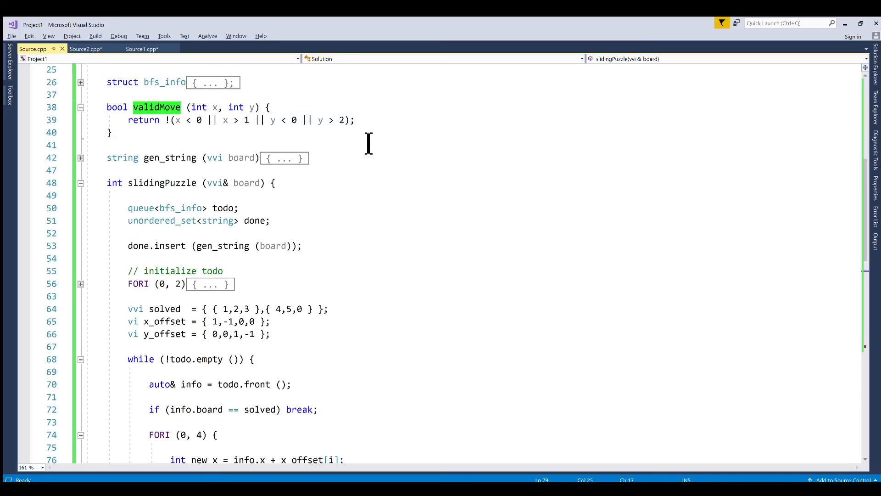
pyautogui.moveTo(395, 143)
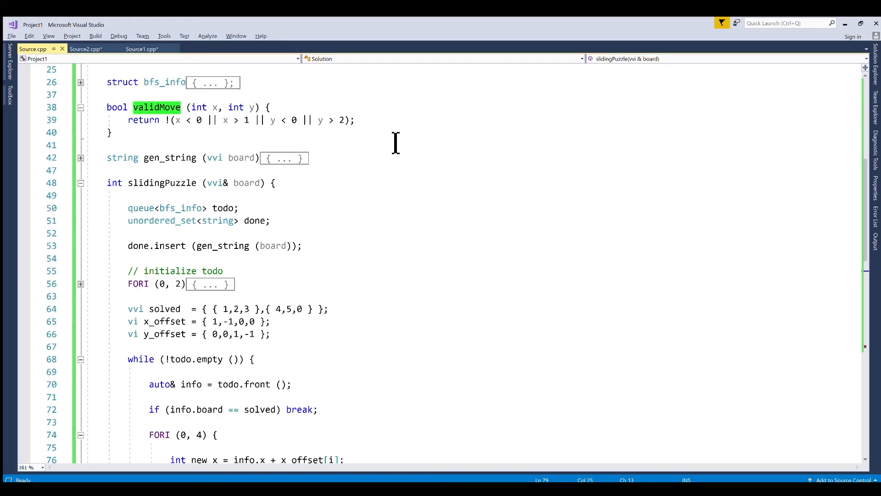
pyautogui.click(81, 108)
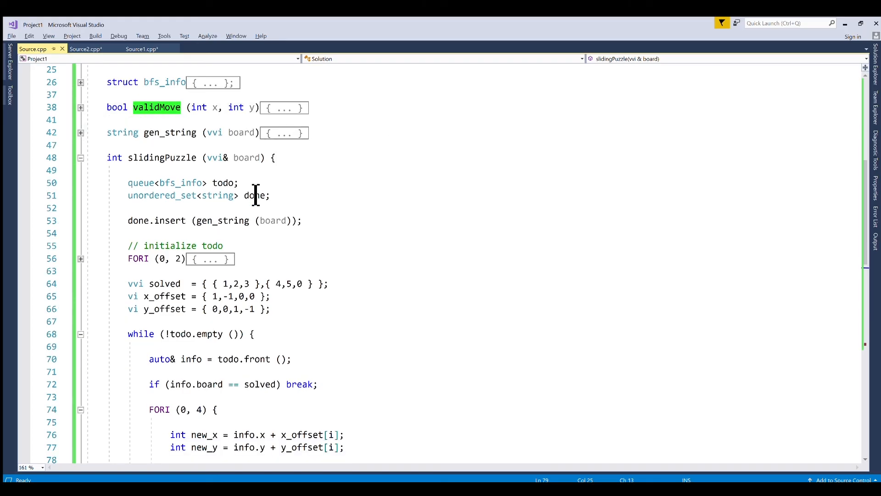
pyautogui.scroll(-3)
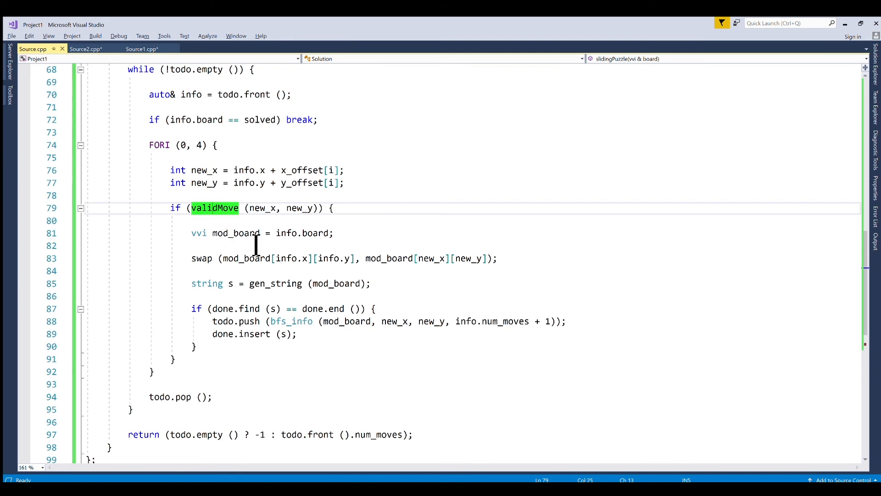
pyautogui.moveTo(217, 268)
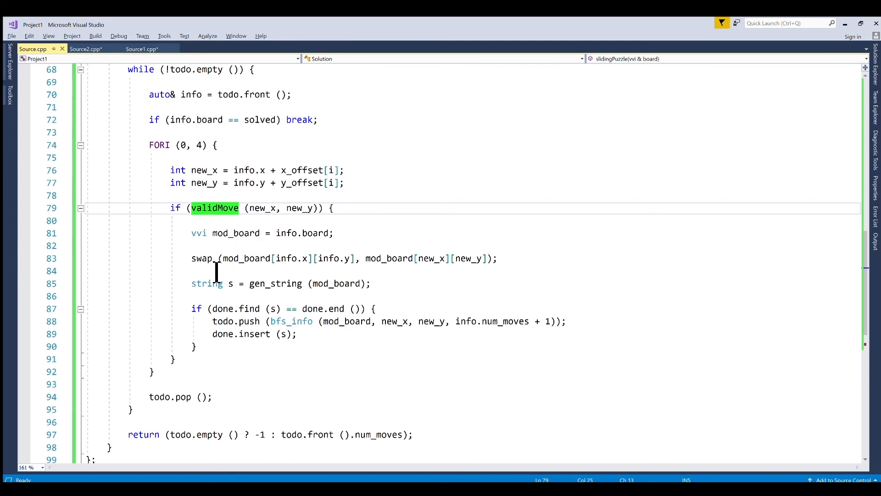
pyautogui.moveTo(415, 277)
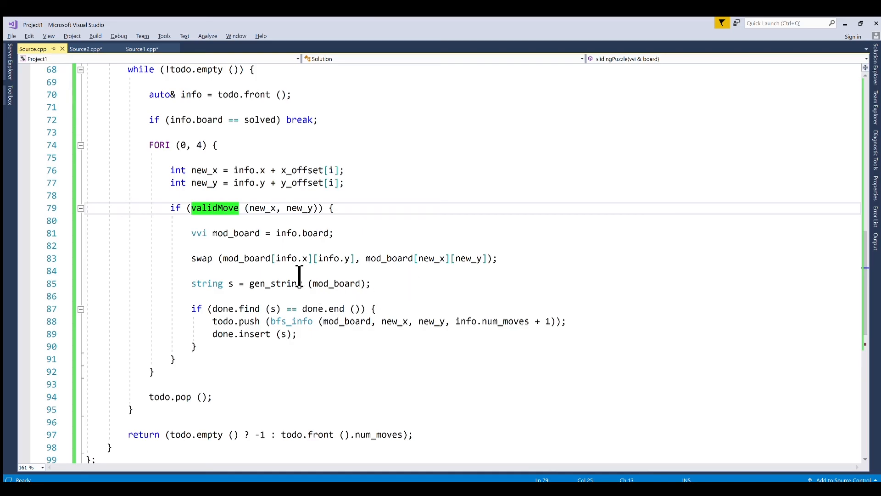
pyautogui.moveTo(271, 279)
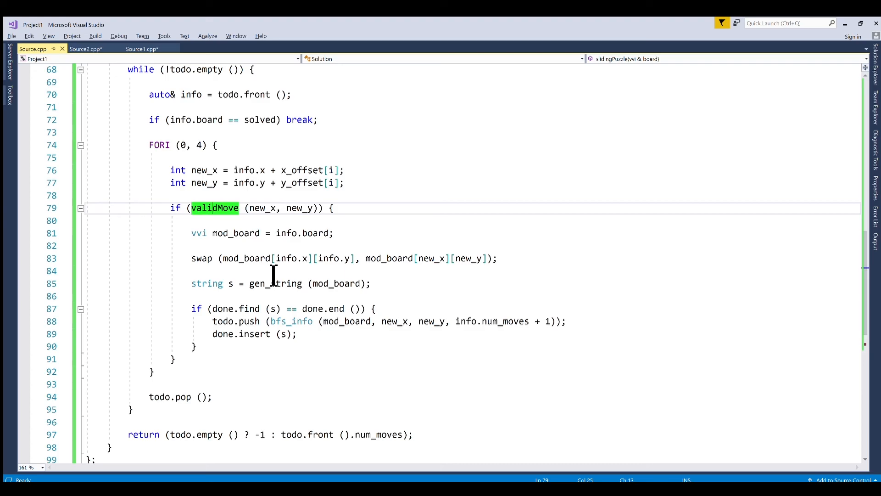
pyautogui.moveTo(228, 262)
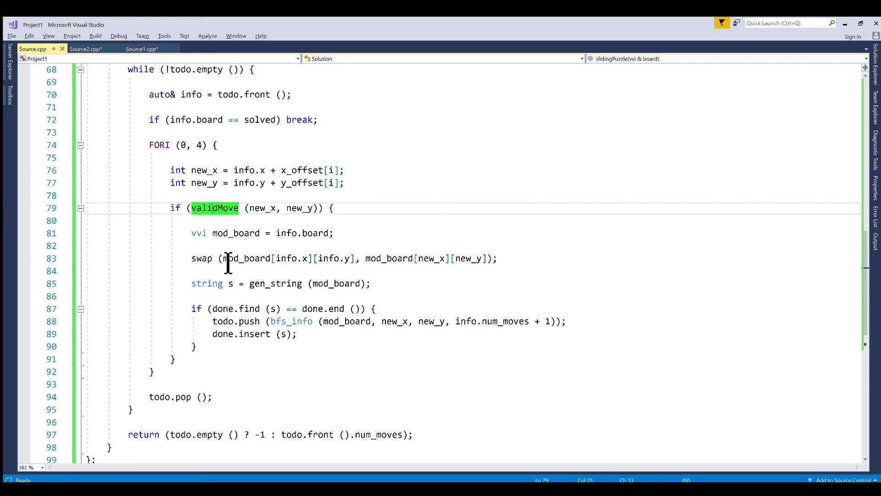
pyautogui.moveTo(481, 271)
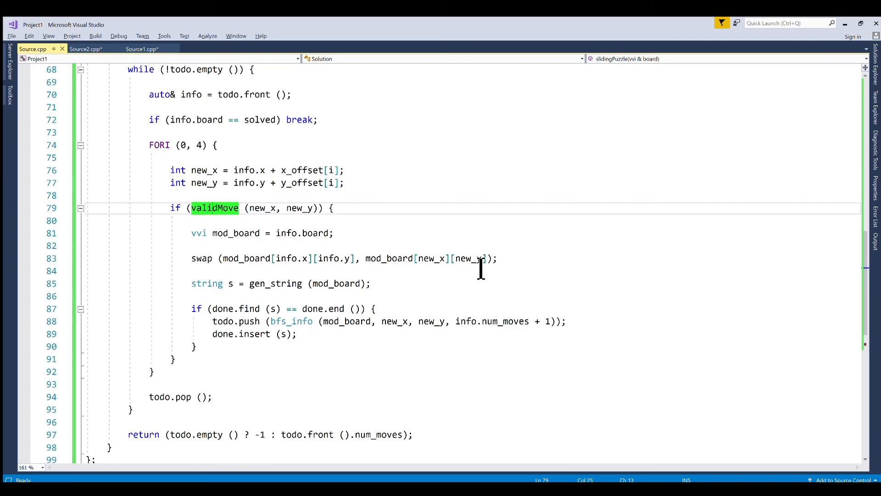
pyautogui.moveTo(337, 283)
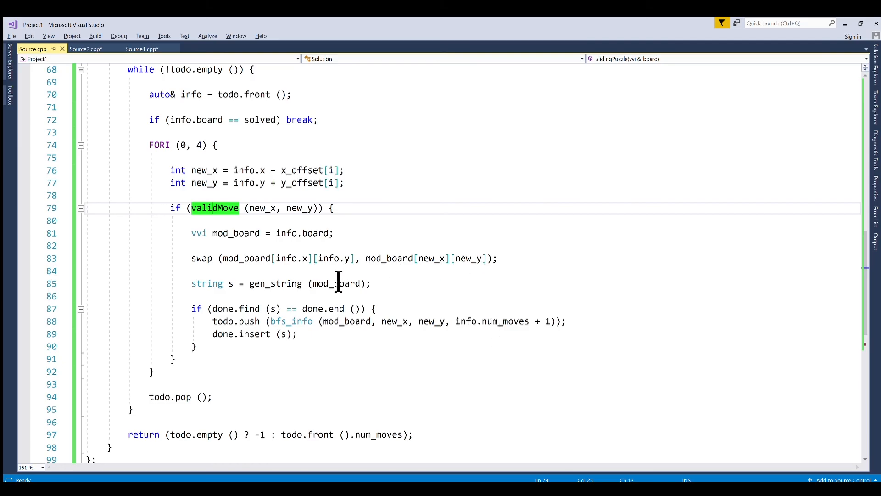
pyautogui.moveTo(223, 297)
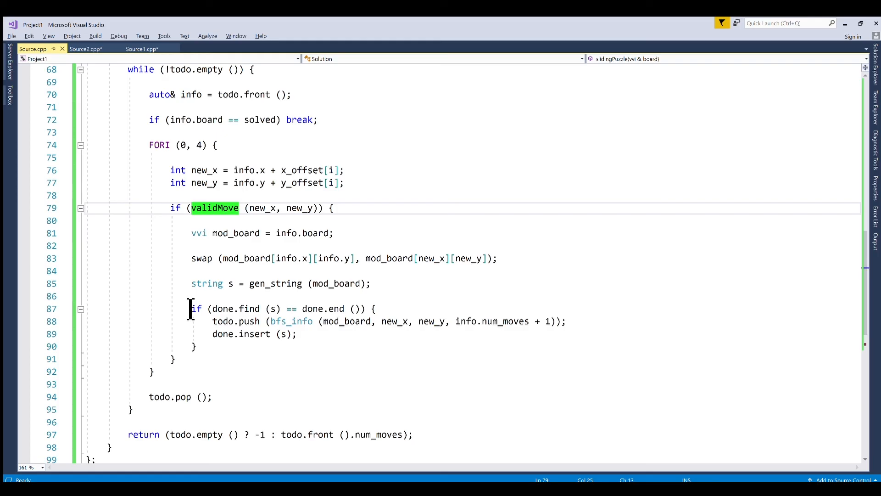
pyautogui.moveTo(256, 309)
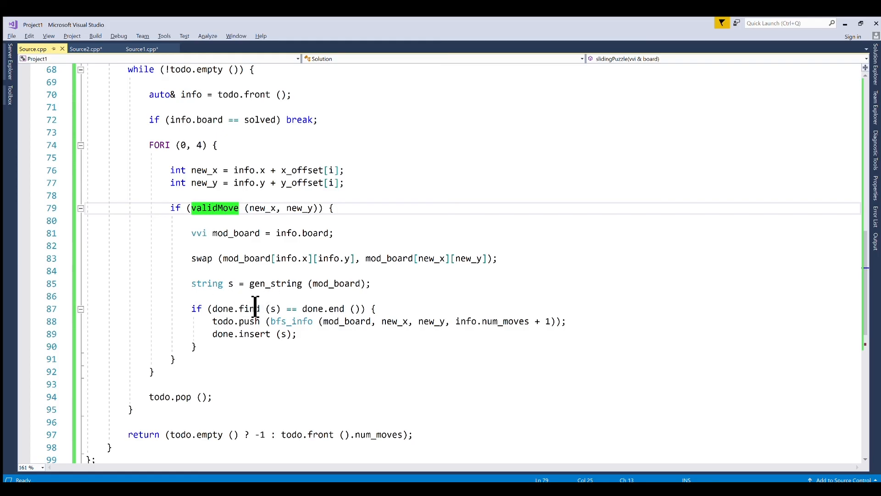
pyautogui.moveTo(402, 322)
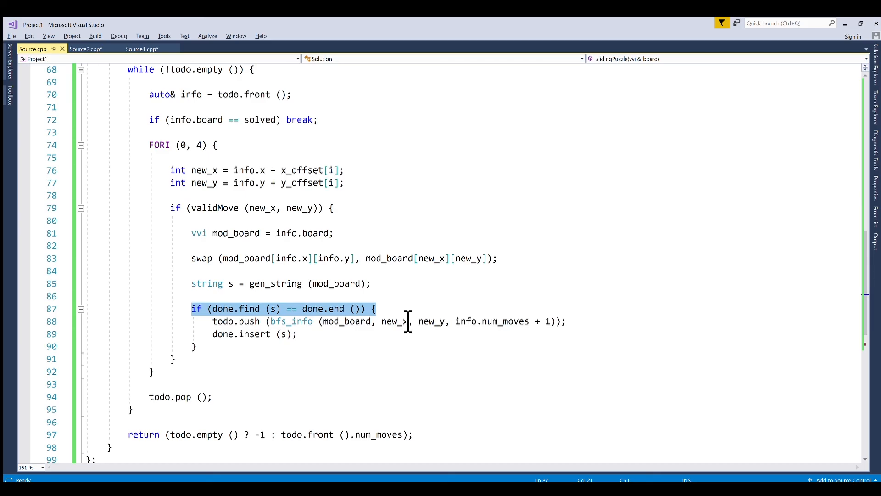
pyautogui.click(377, 309)
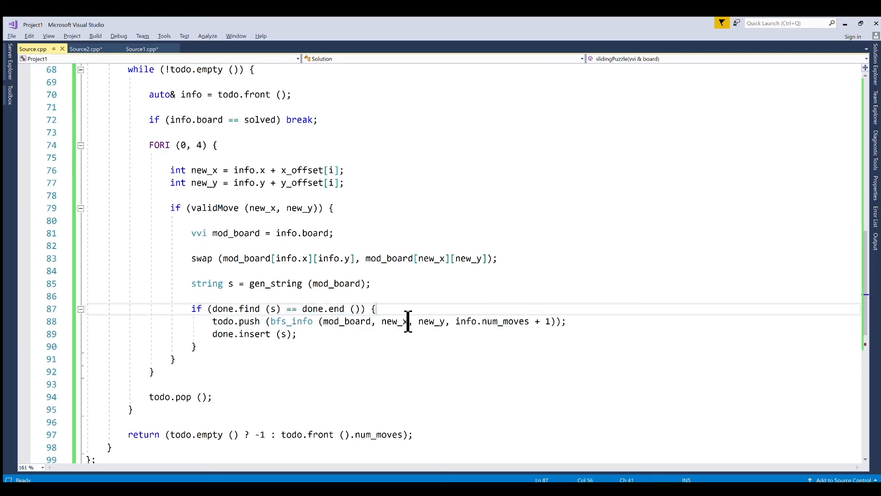
pyautogui.doubleClick(248, 322)
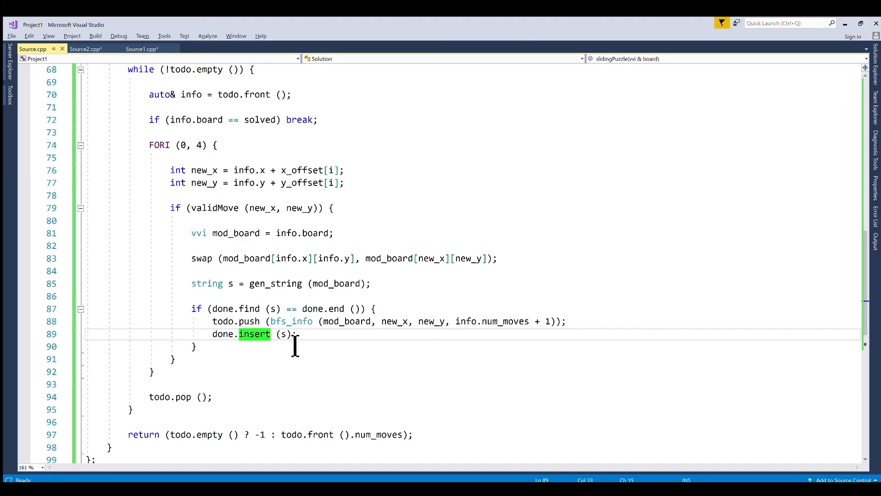
pyautogui.moveTo(317, 366)
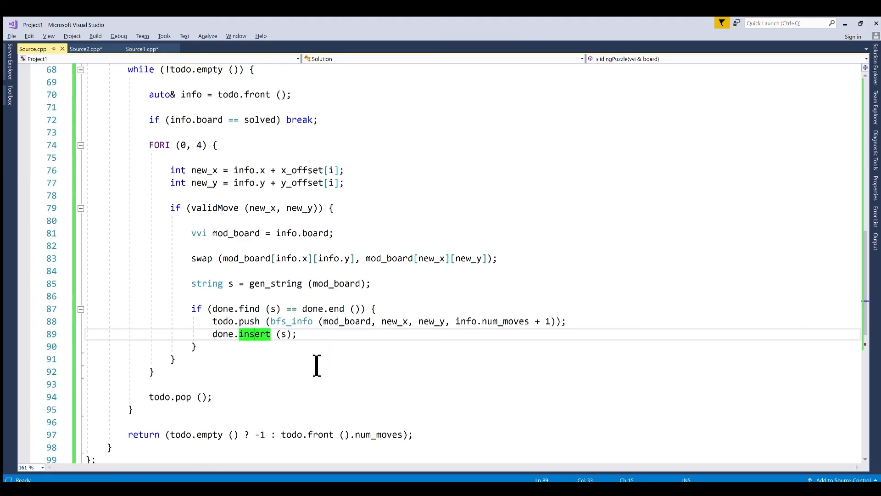
pyautogui.moveTo(197, 327)
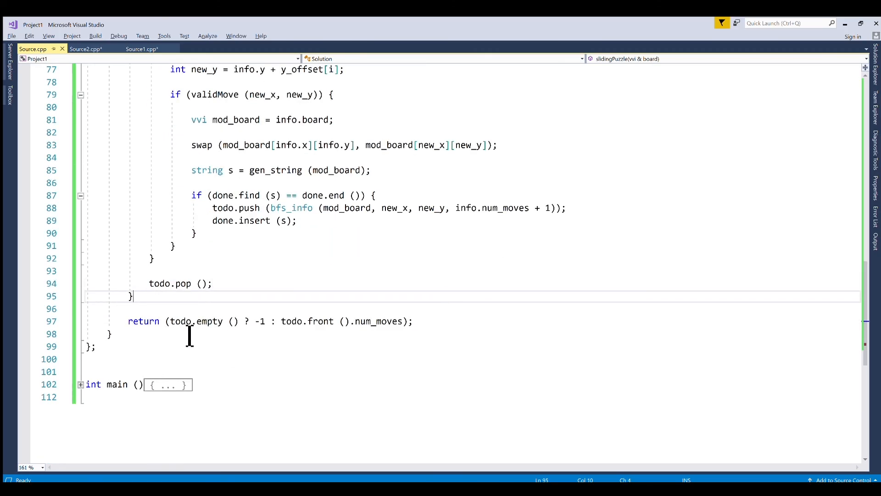
pyautogui.moveTo(268, 342)
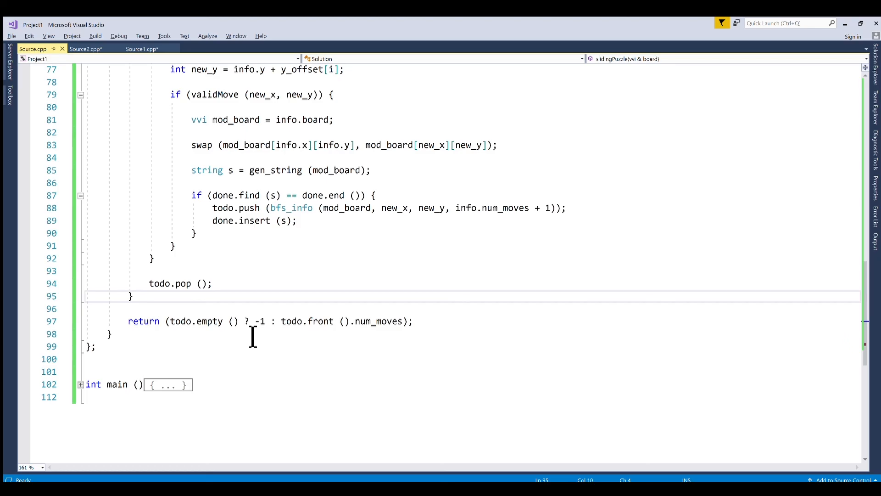
pyautogui.moveTo(257, 347)
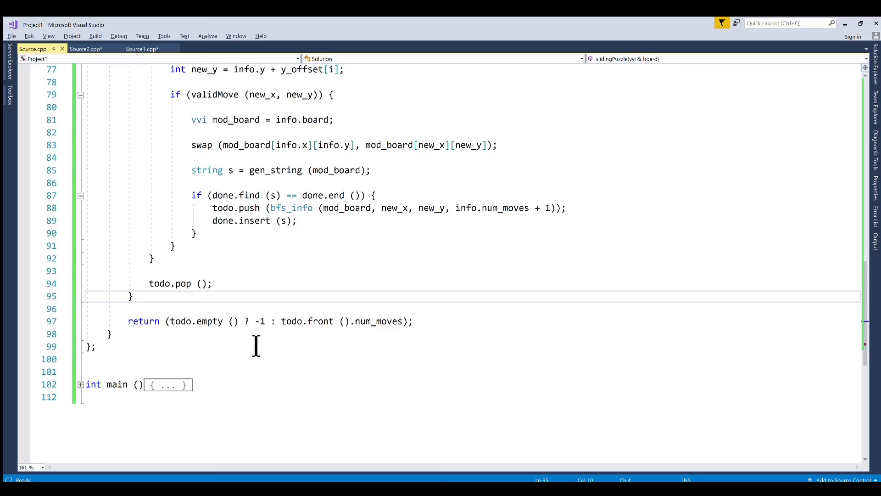
pyautogui.moveTo(259, 354)
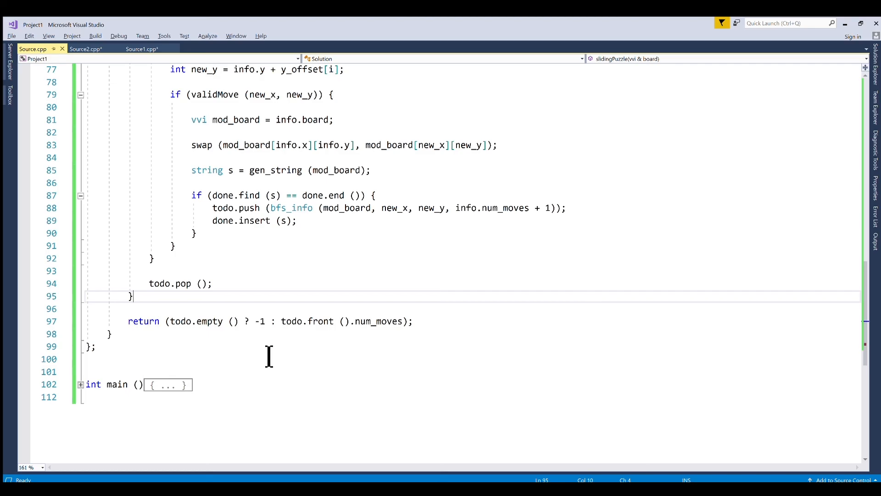
pyautogui.moveTo(290, 347)
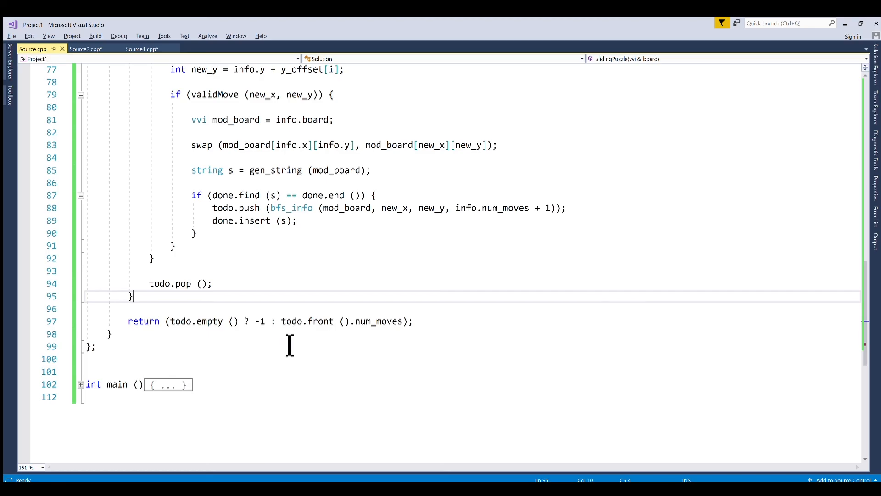
pyautogui.moveTo(383, 345)
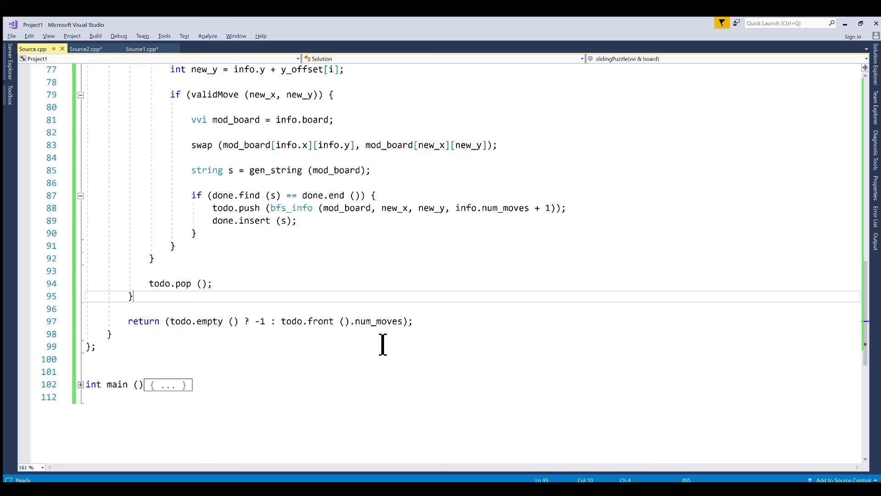
pyautogui.moveTo(296, 208)
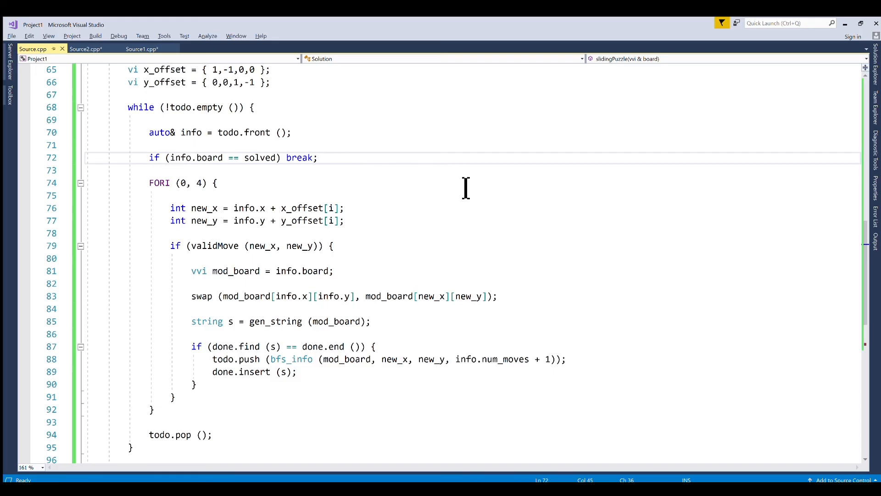
pyautogui.scroll(-3)
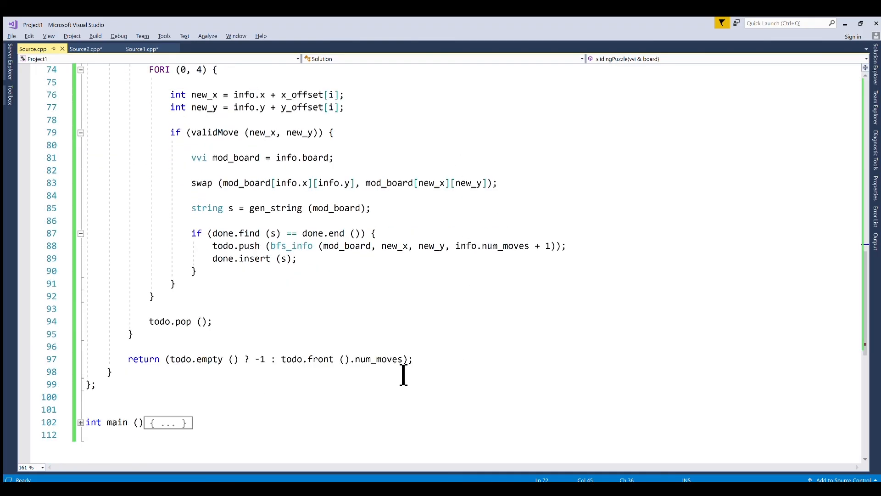
pyautogui.moveTo(513, 373)
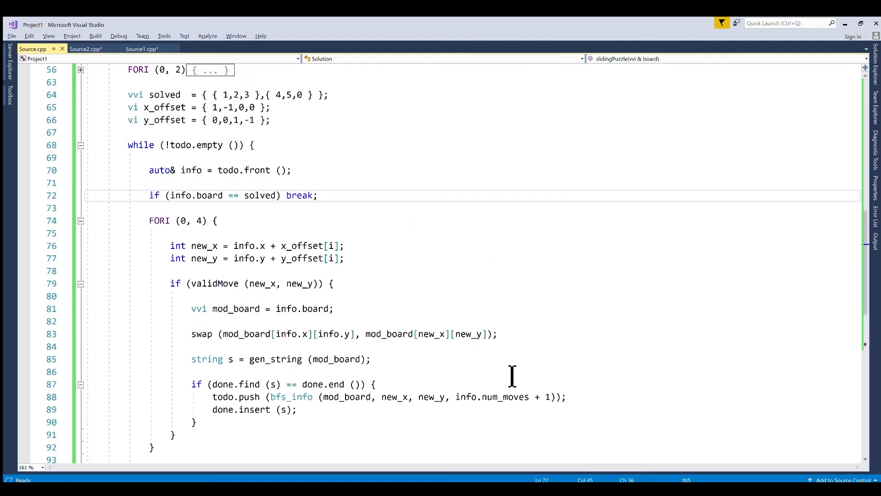
pyautogui.moveTo(532, 348)
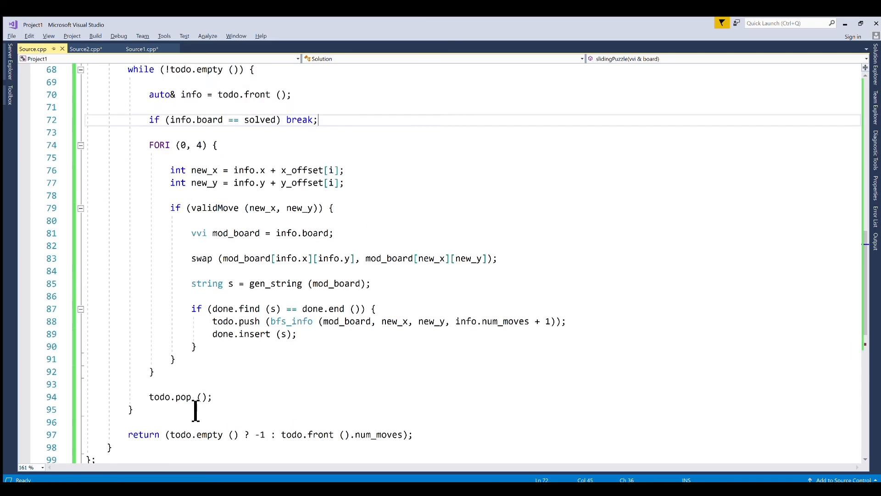
pyautogui.scroll(-3)
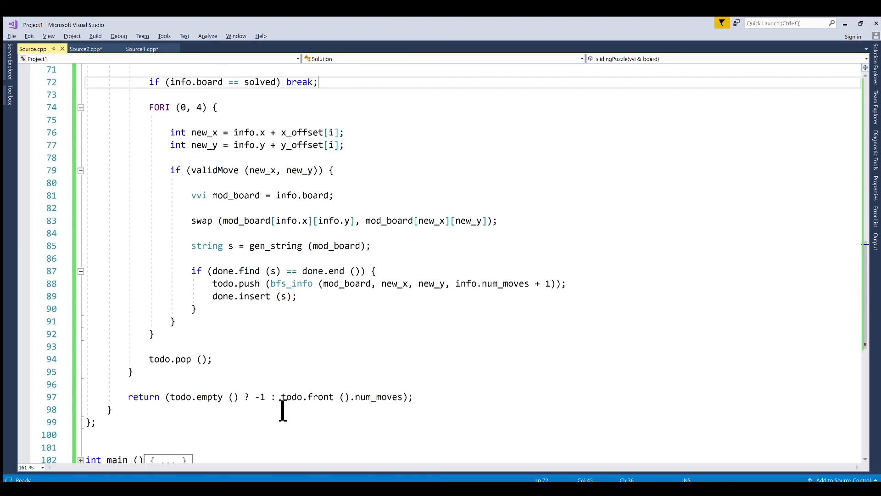
pyautogui.moveTo(352, 318)
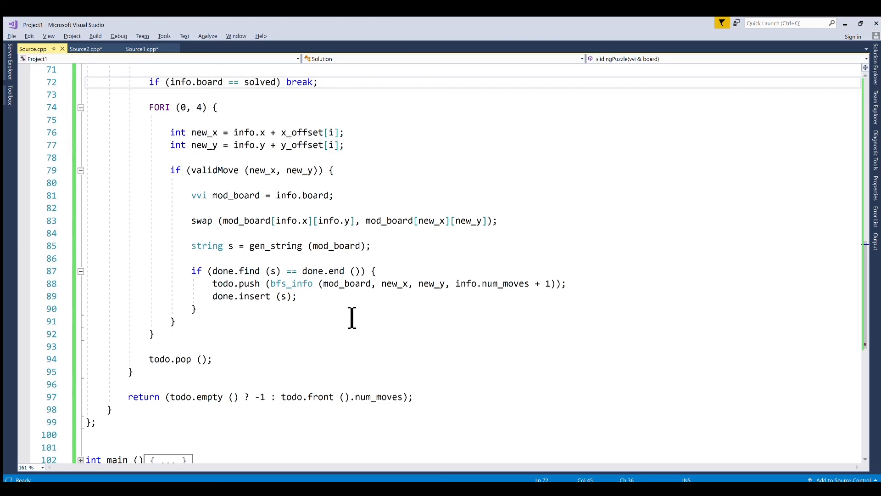
pyautogui.moveTo(377, 318)
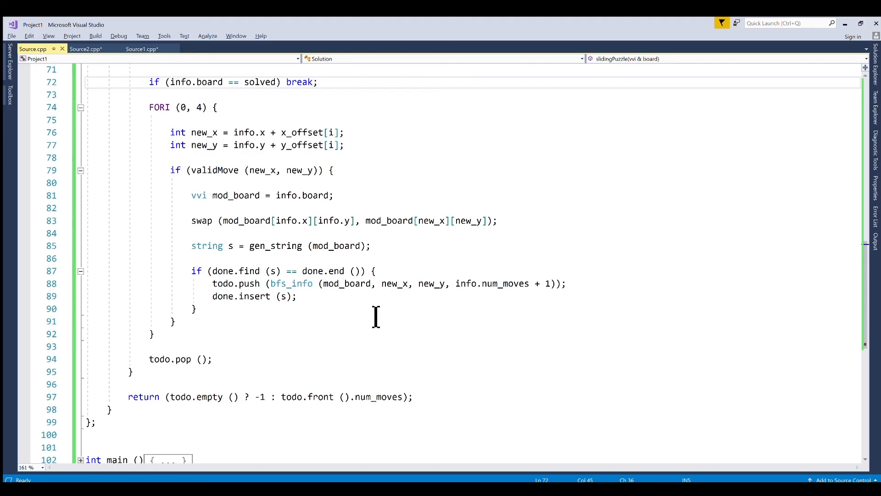
pyautogui.moveTo(358, 316)
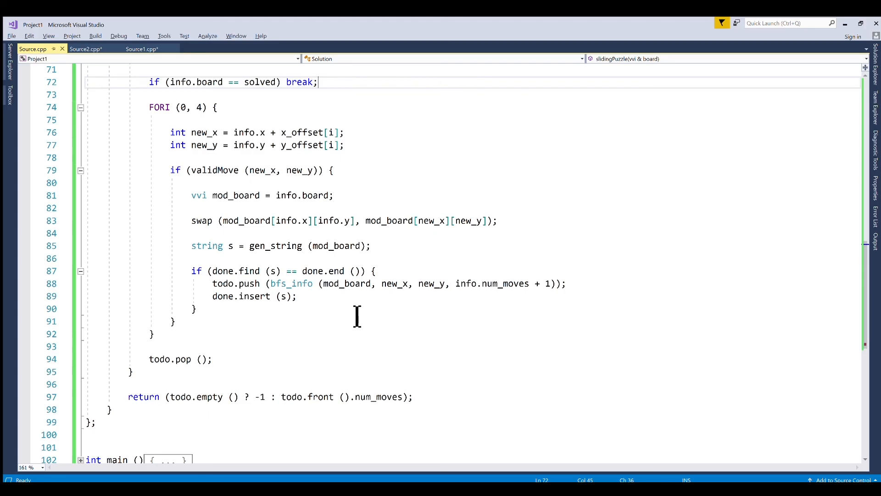
pyautogui.moveTo(356, 313)
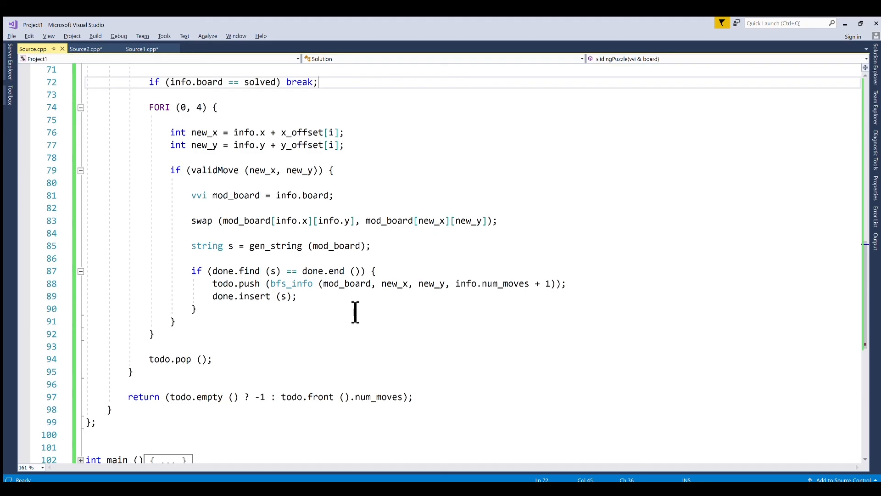